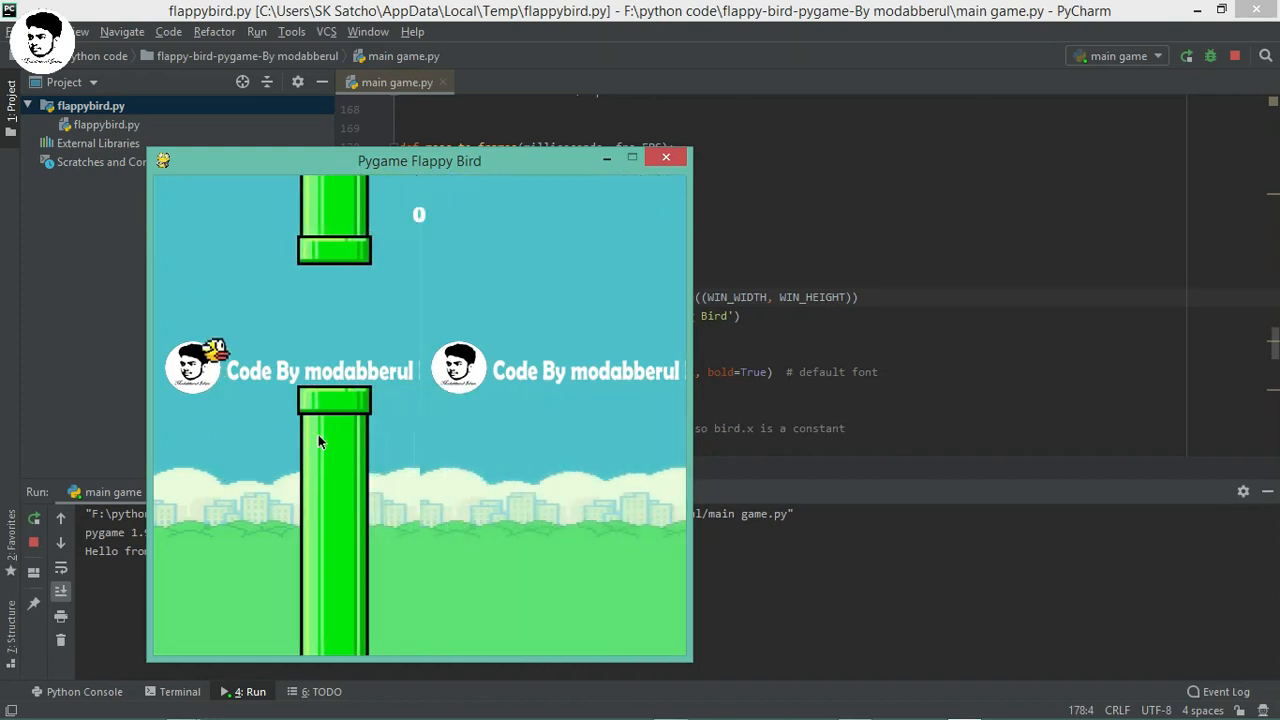
- Close the Flappy Bird game window so the run ends with exit code 0
left_click(666, 156)
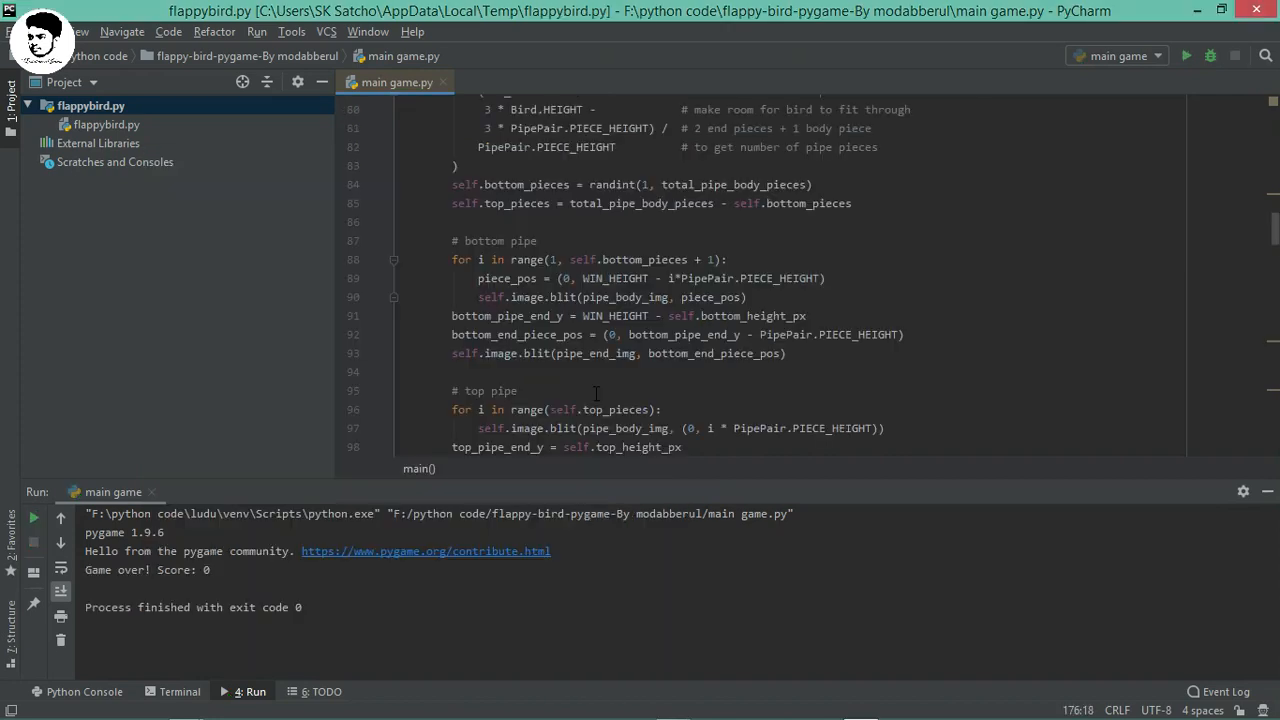